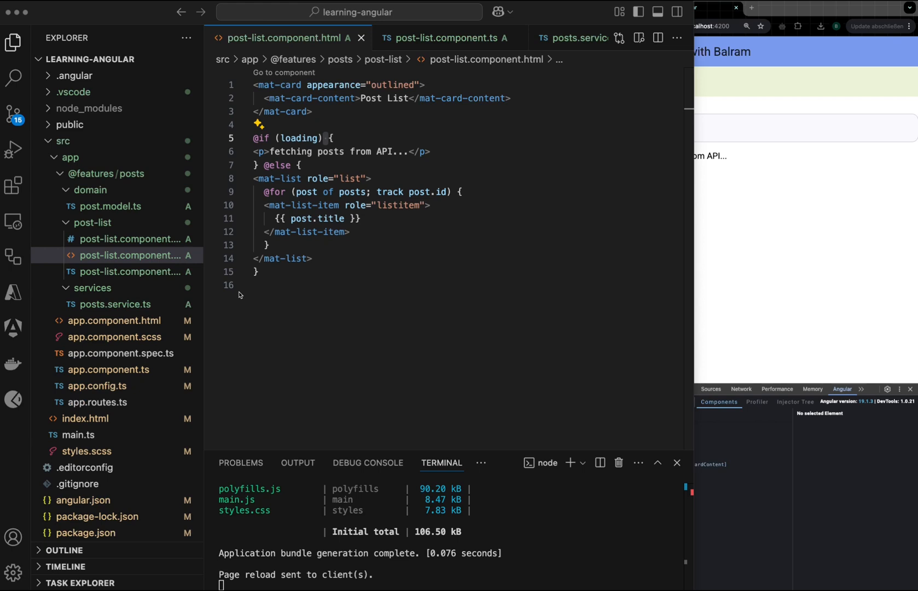
{"action": "mouse_move", "coordinate": [386, 235]}
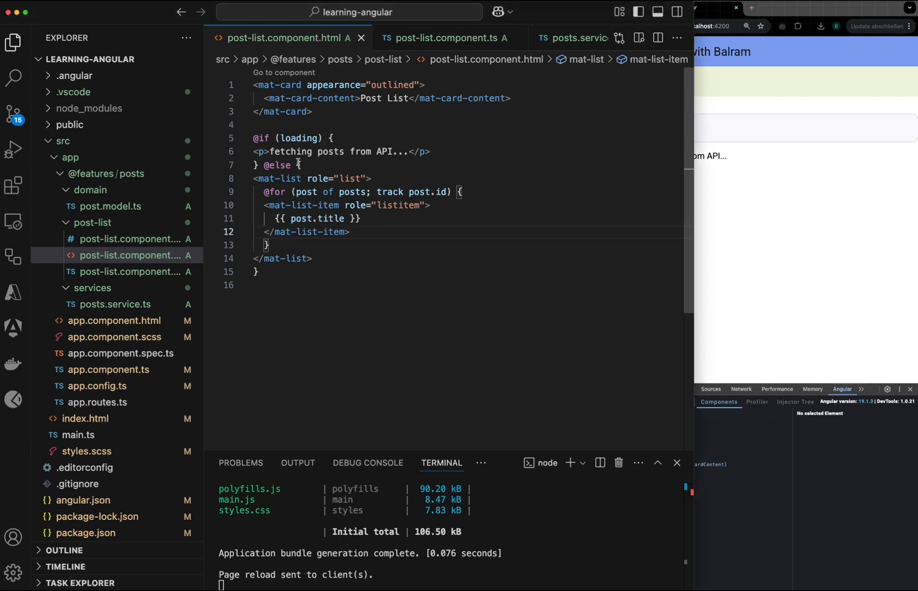
Review the post.title binding and open post-list.component.ts to examine fetchPosts.
{"action": "double_click", "coordinate": [318, 219]}
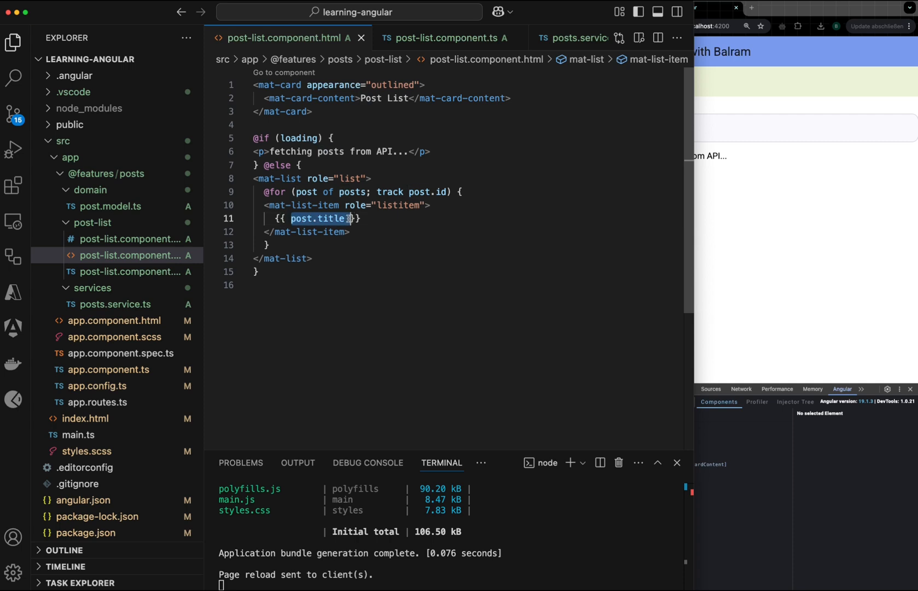
{"action": "mouse_move", "coordinate": [319, 218]}
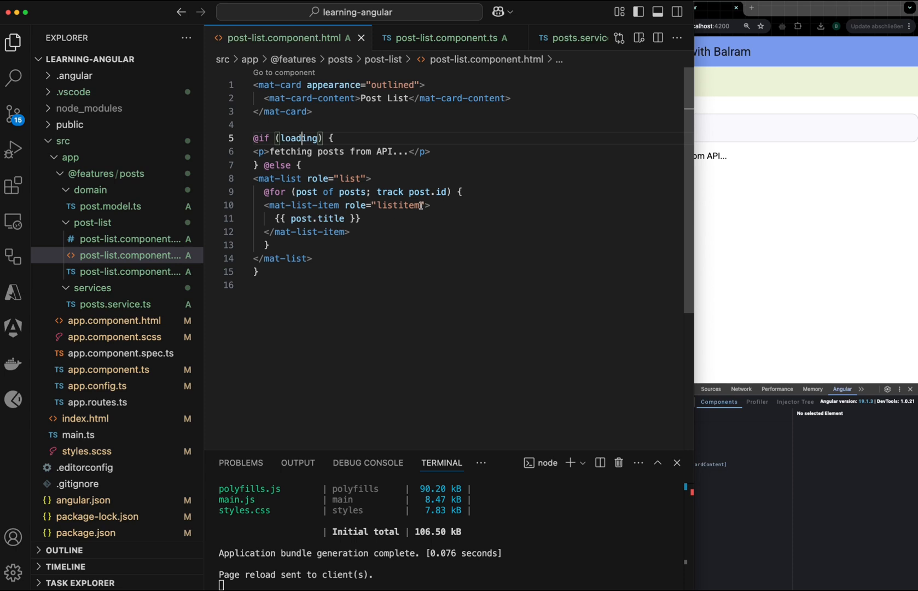
{"action": "double_click", "coordinate": [292, 152]}
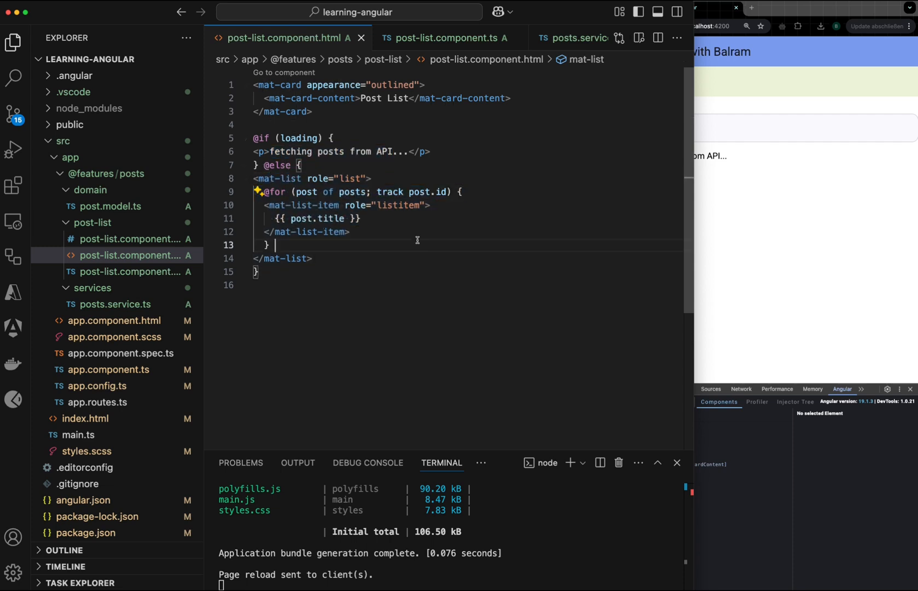
{"action": "left_click", "coordinate": [132, 271]}
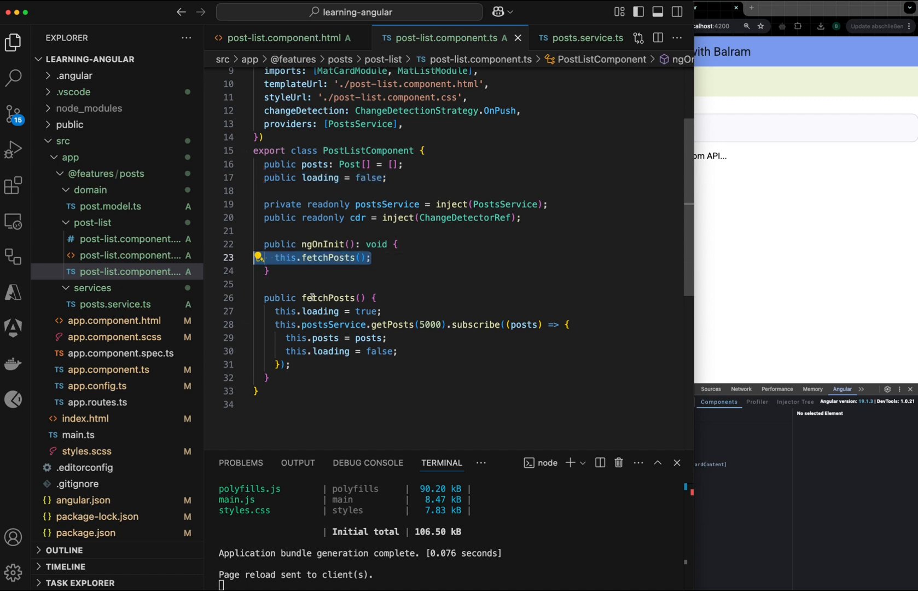
{"action": "mouse_move", "coordinate": [350, 294]}
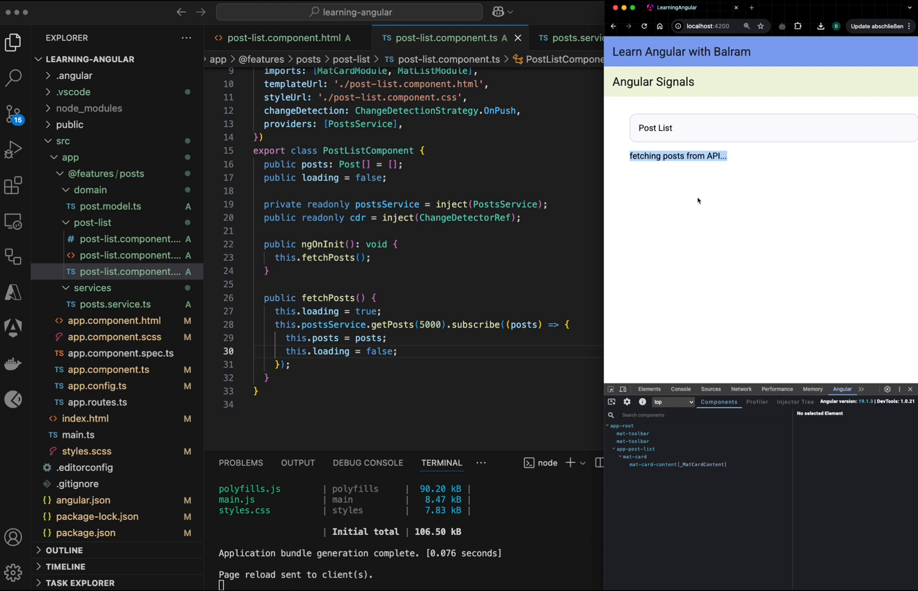
Show the Network panel's posts?_limit=5000 request and preview its returned posts.
{"action": "left_click", "coordinate": [741, 388]}
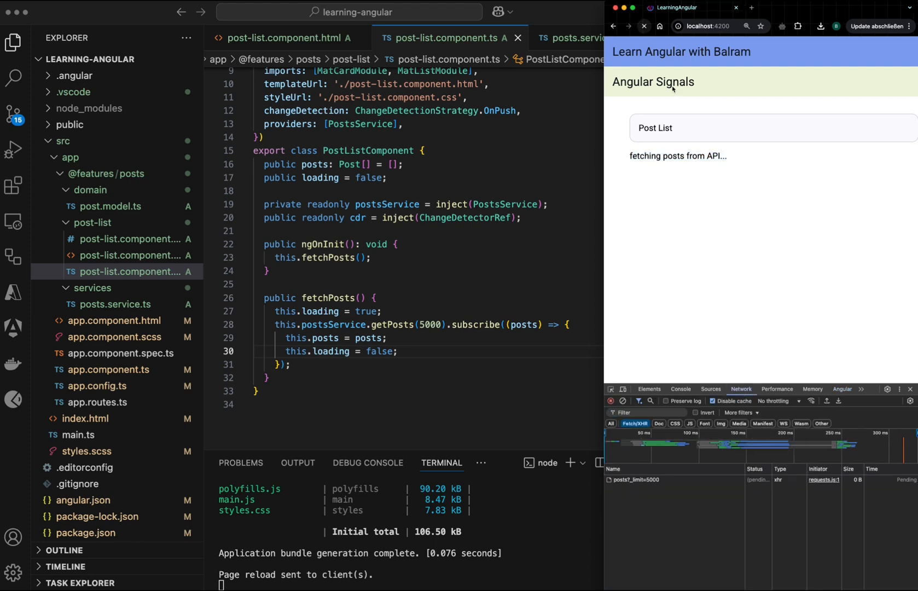
{"action": "left_click", "coordinate": [636, 479]}
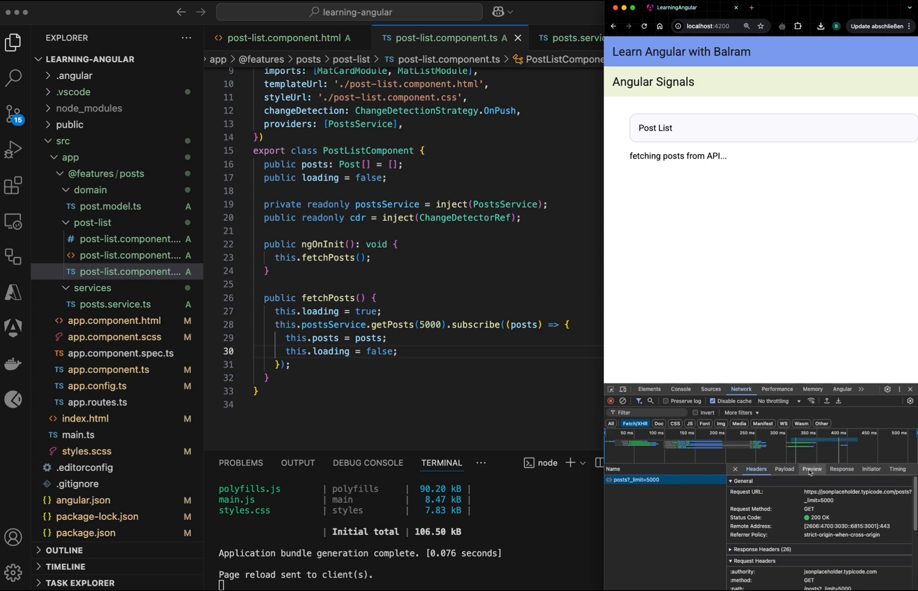
{"action": "left_click", "coordinate": [812, 468]}
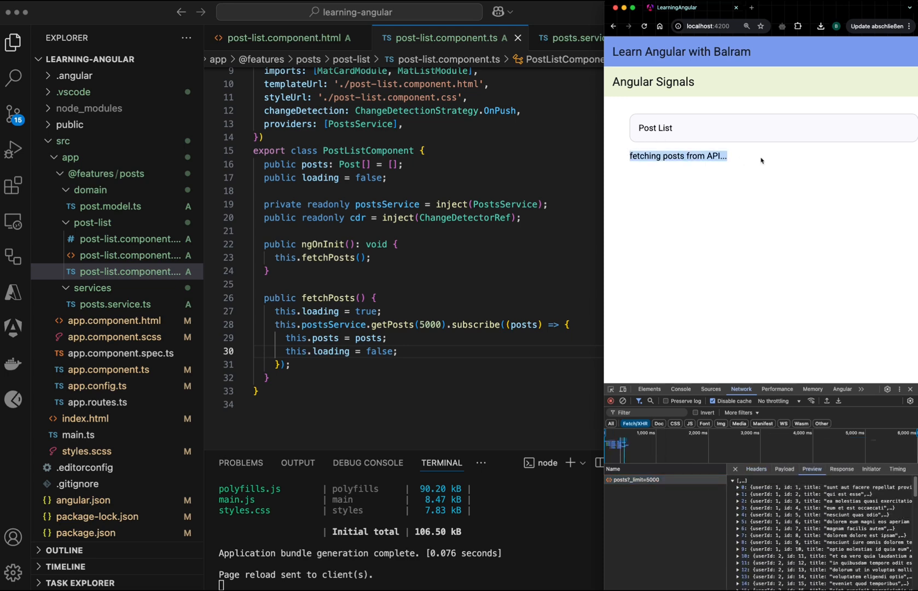
{"action": "mouse_move", "coordinate": [544, 228]}
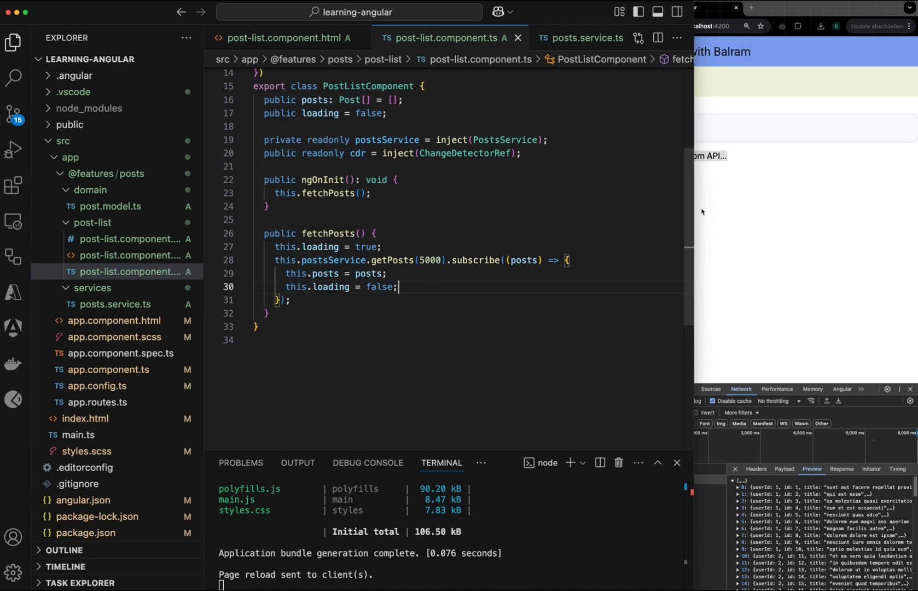
Add this.cdr.detectChanges(); after this.loading = false in the subscribe callback.
{"action": "type", "text": "this.cdr.markForCheck();"}
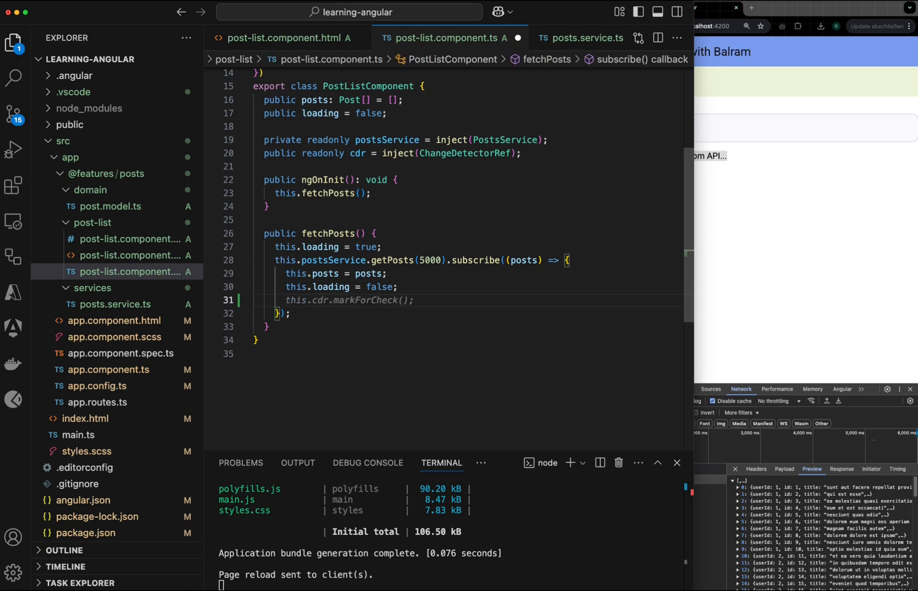
{"action": "type", "text": "d"}
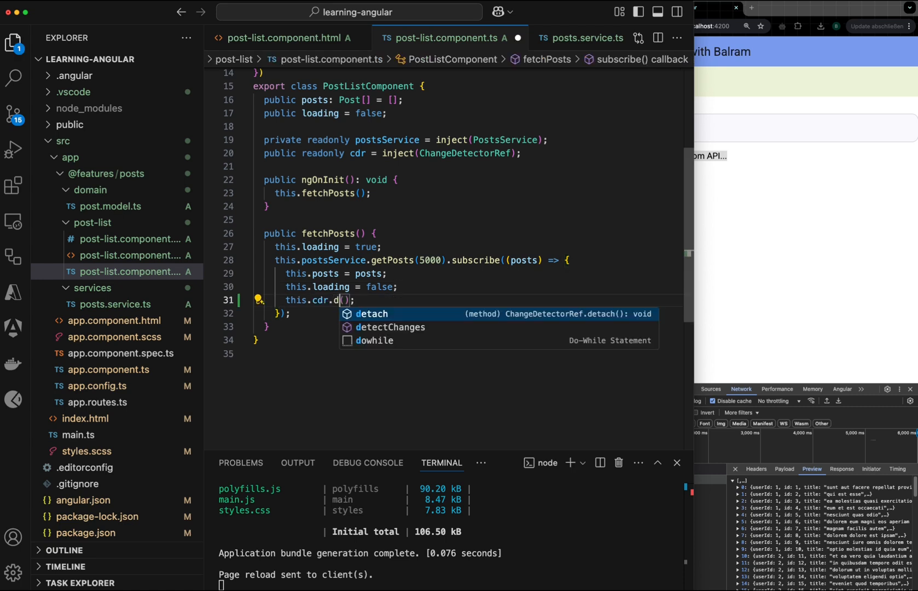
{"action": "type", "text": "etectChanges"}
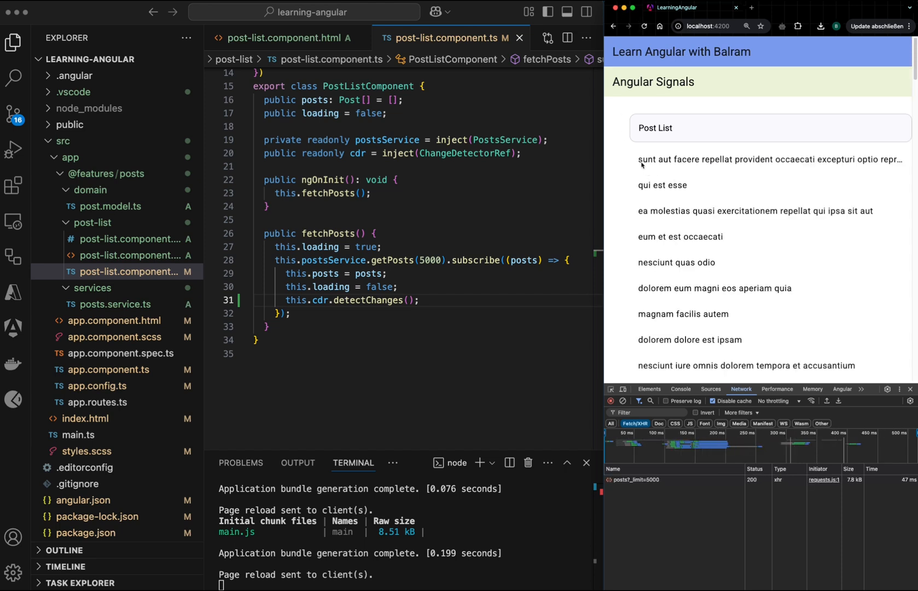
{"action": "mouse_move", "coordinate": [405, 313]}
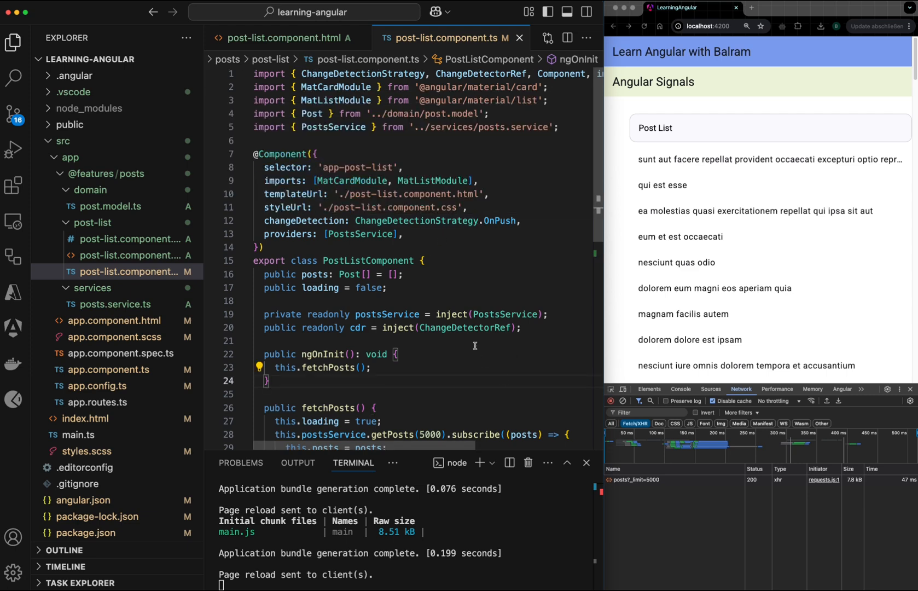
Declare loading = signal<boolean>(false) and use this.loading.set(true/false) in fetchPosts.
{"action": "double_click", "coordinate": [500, 220]}
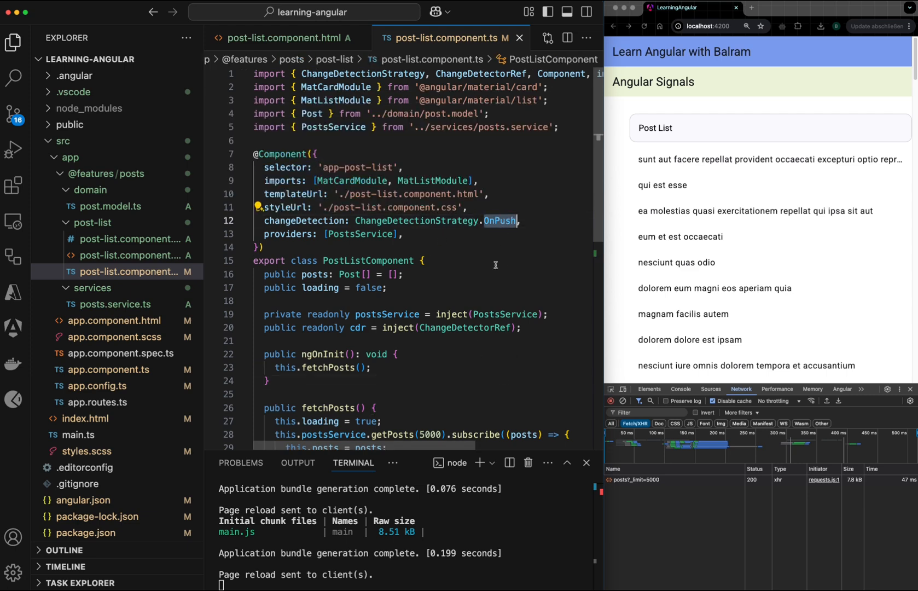
{"action": "scroll", "scroll_direction": "down", "scroll_amount": 3}
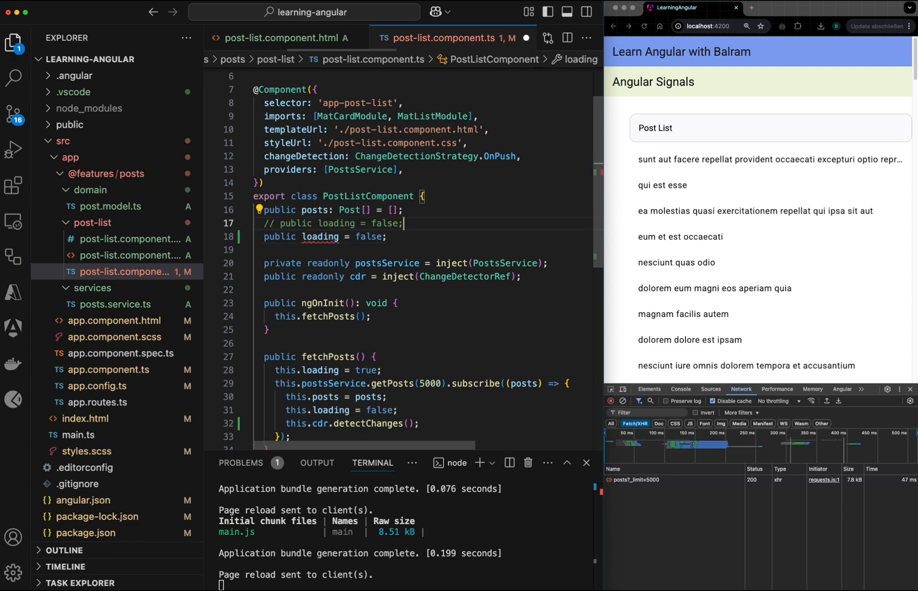
{"action": "type", "text": "signal<boolean>("}
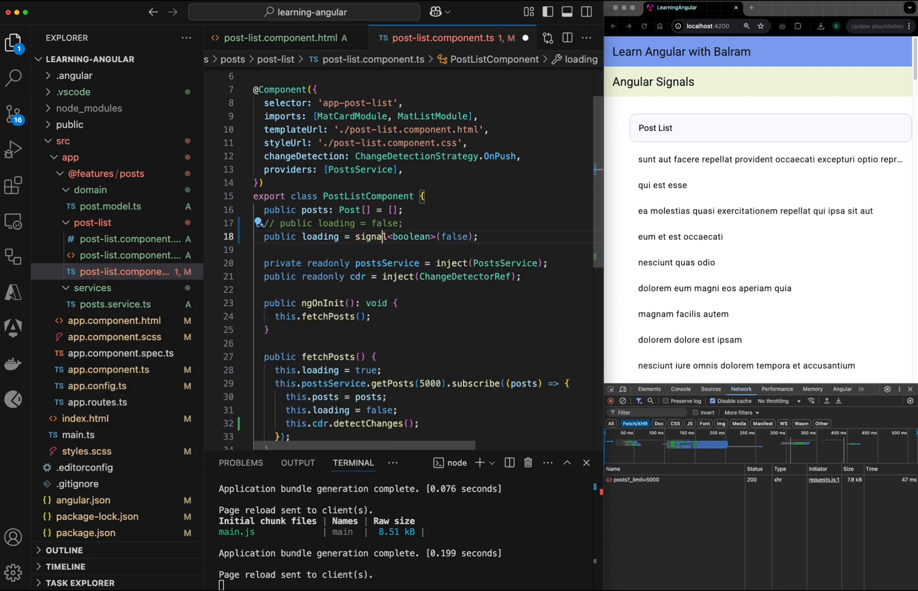
{"action": "scroll", "scroll_direction": "down", "scroll_amount": 3}
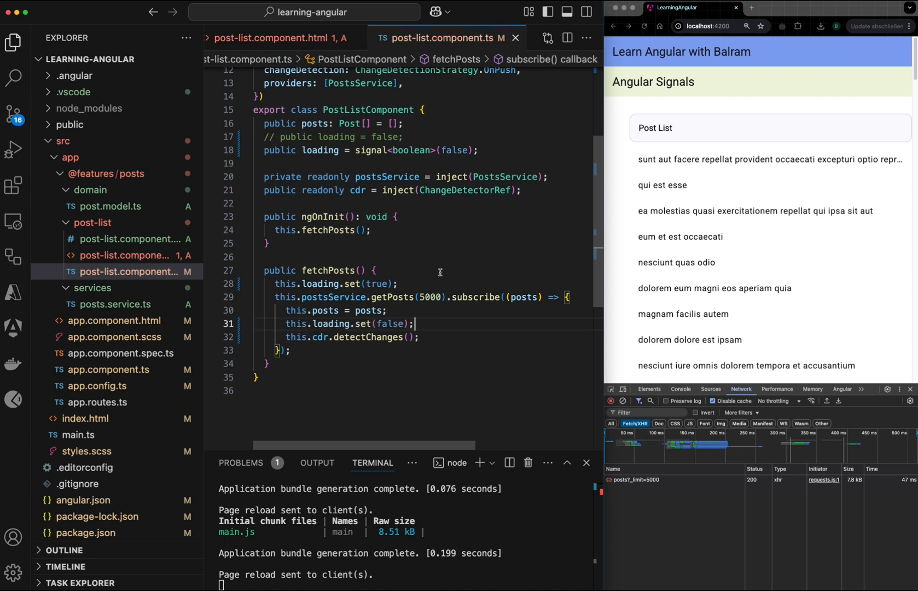
{"action": "left_click", "coordinate": [125, 255]}
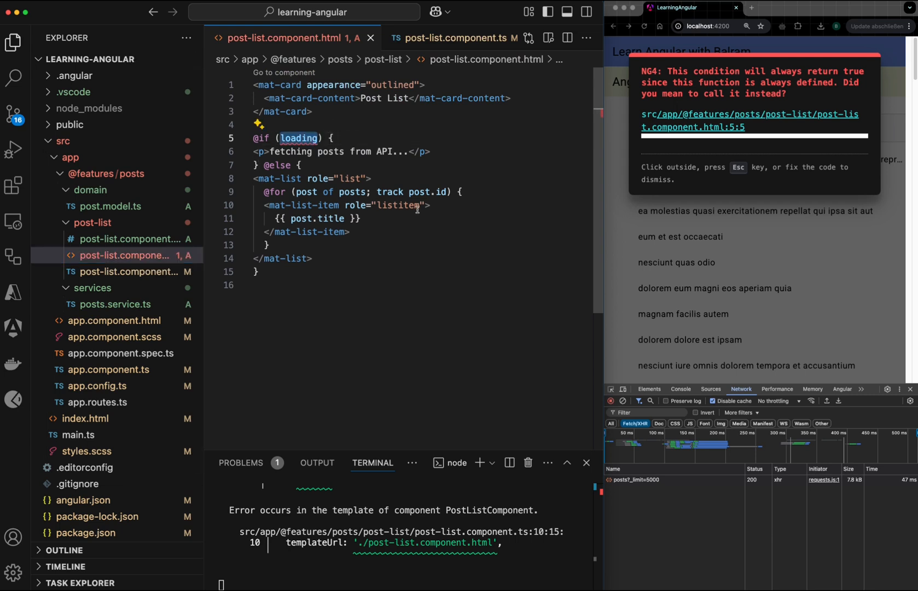
{"action": "type", "text": "()"}
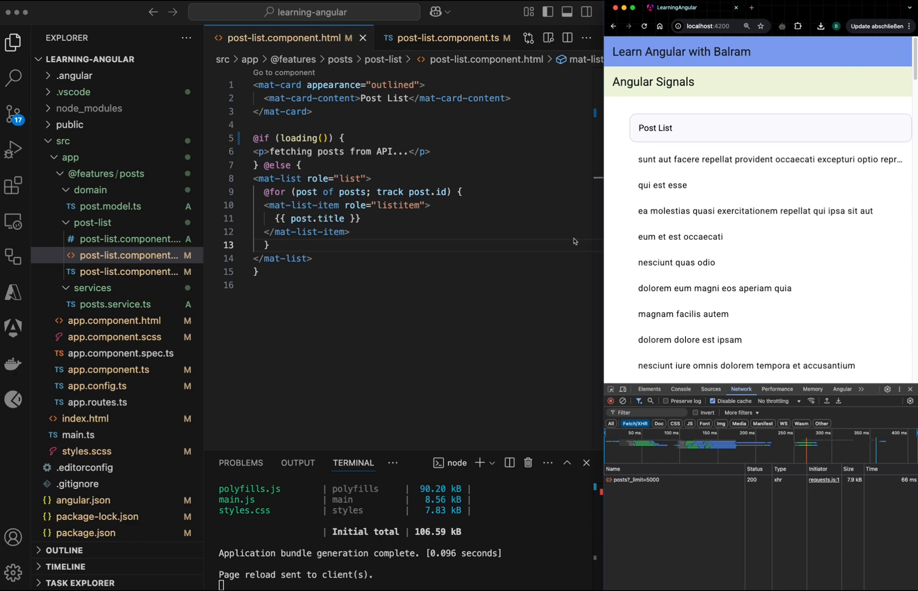
{"action": "left_click", "coordinate": [447, 37]}
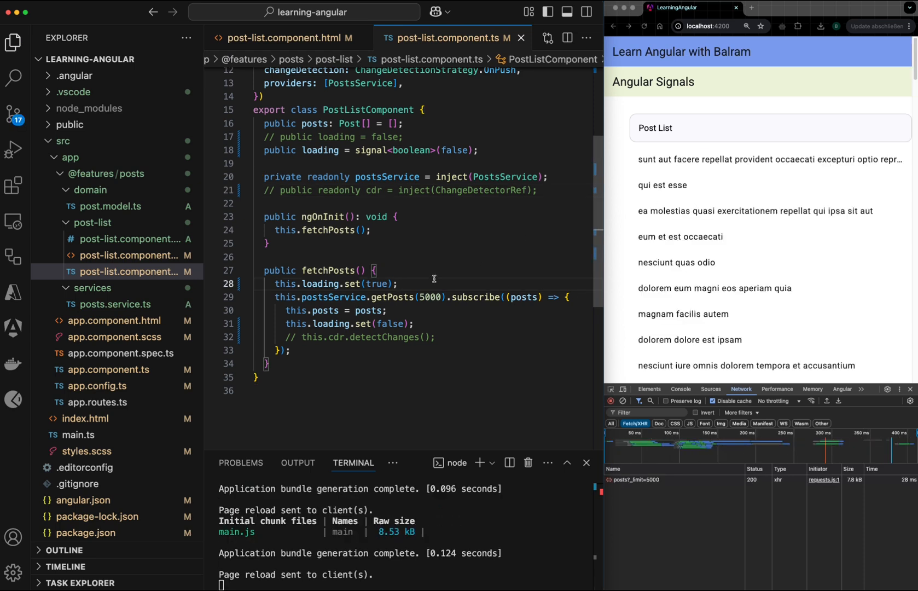
{"action": "mouse_move", "coordinate": [473, 284]}
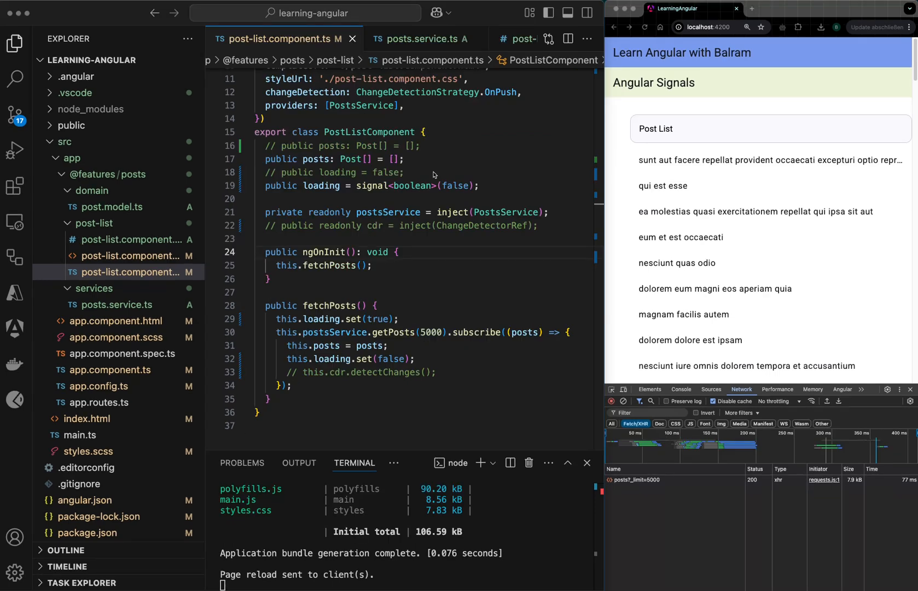
Declare public posts = signal<Post[]>([]) and store results with this.posts.set(posts).
{"action": "left_click", "coordinate": [325, 158]}
{"action": "type", "text": "public posts ;"}
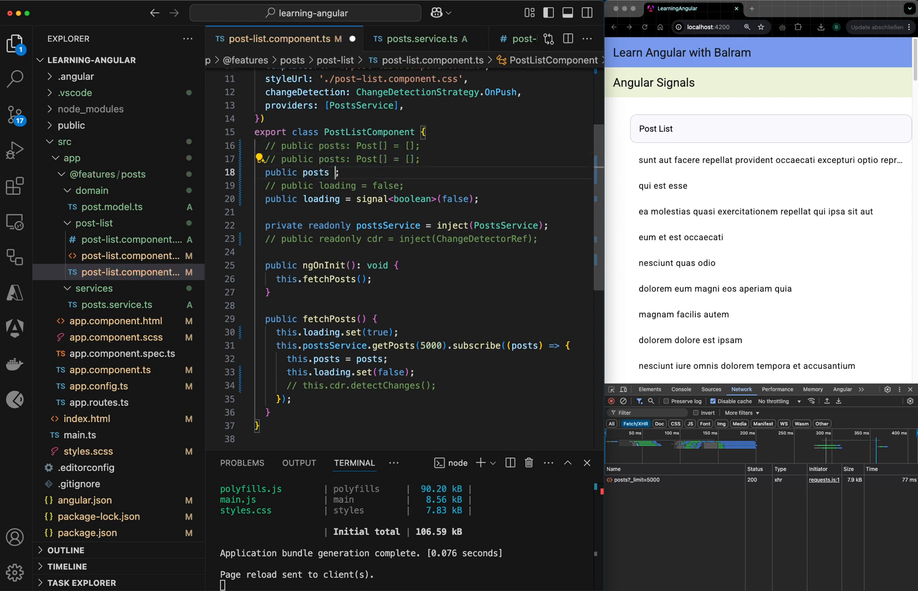
{"action": "type", "text": "= signal<Post[]>([]);"}
{"action": "type", "text": "this.posts.set(posts);"}
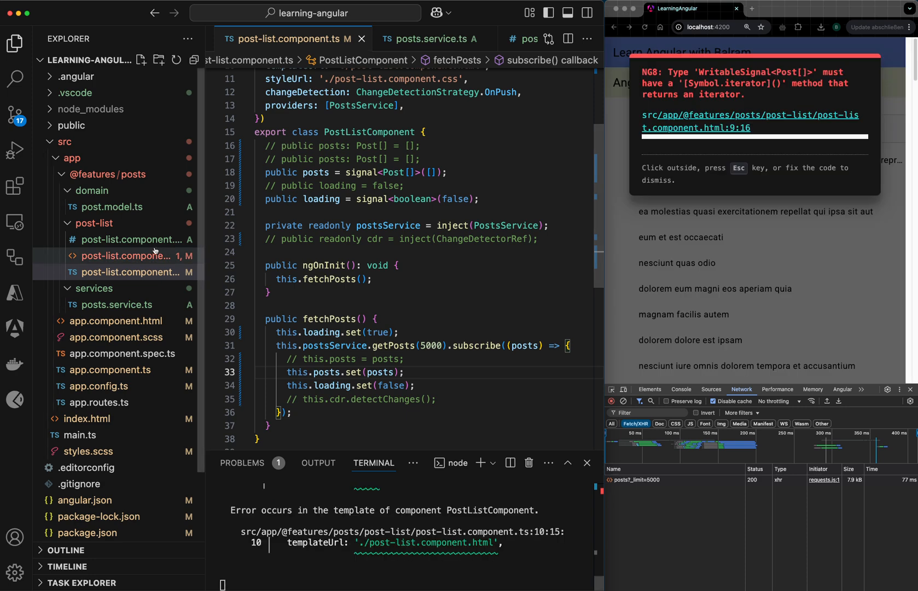
{"action": "left_click", "coordinate": [128, 256]}
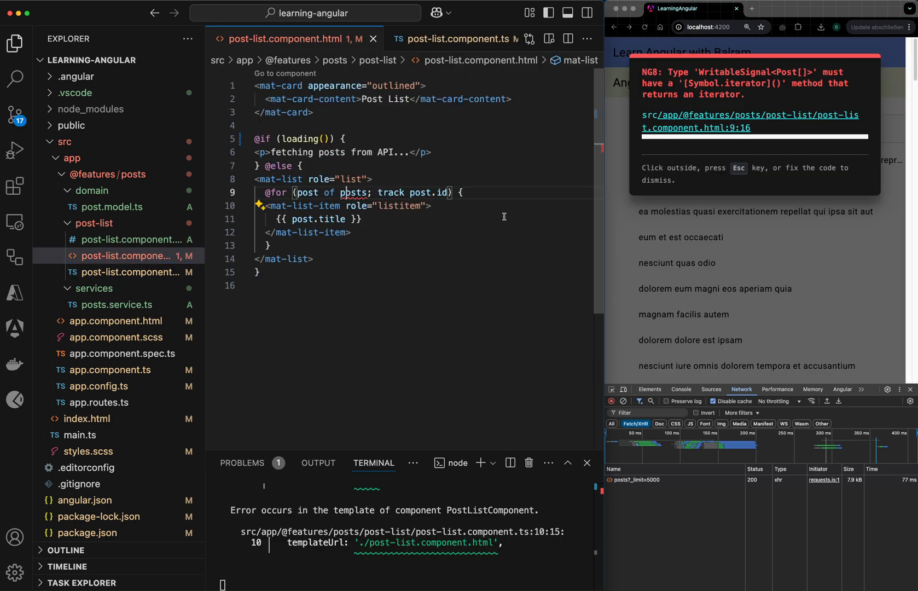
{"action": "type", "text": "()"}
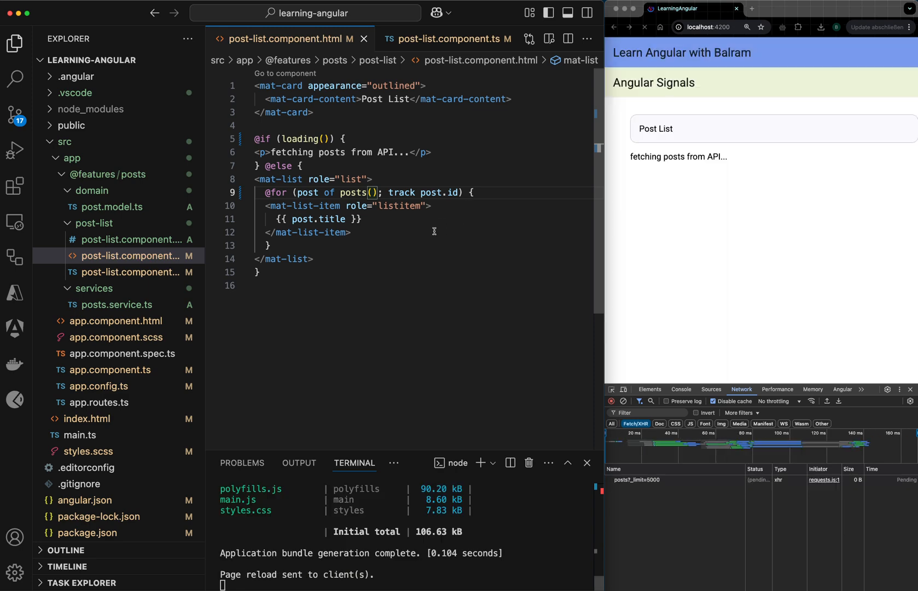
{"action": "left_click", "coordinate": [447, 39]}
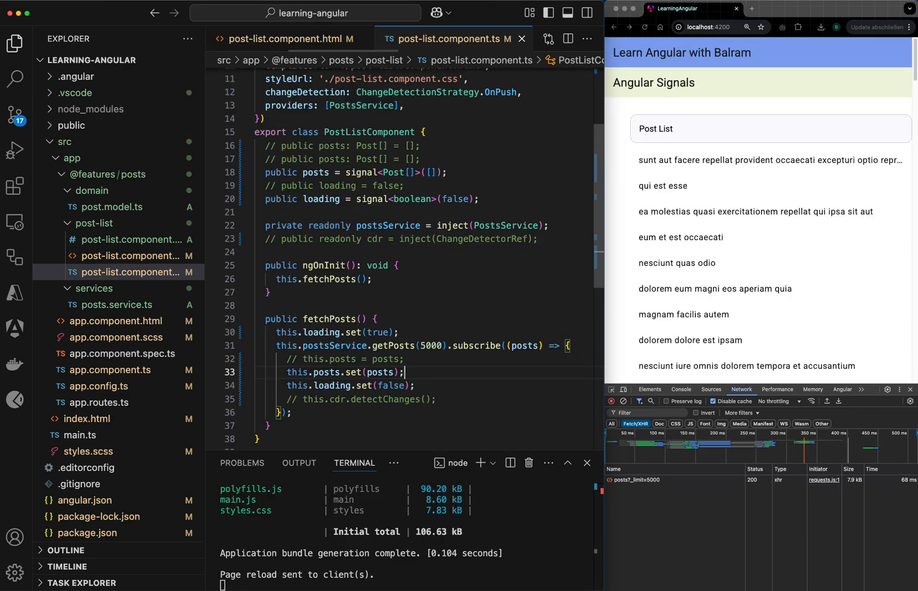
{"action": "mouse_move", "coordinate": [707, 219]}
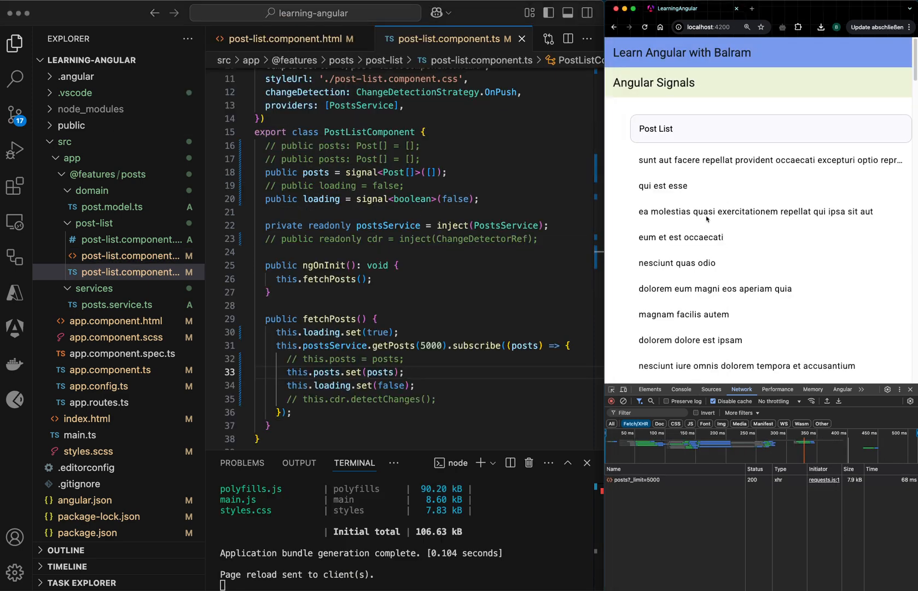
{"action": "double_click", "coordinate": [361, 171]}
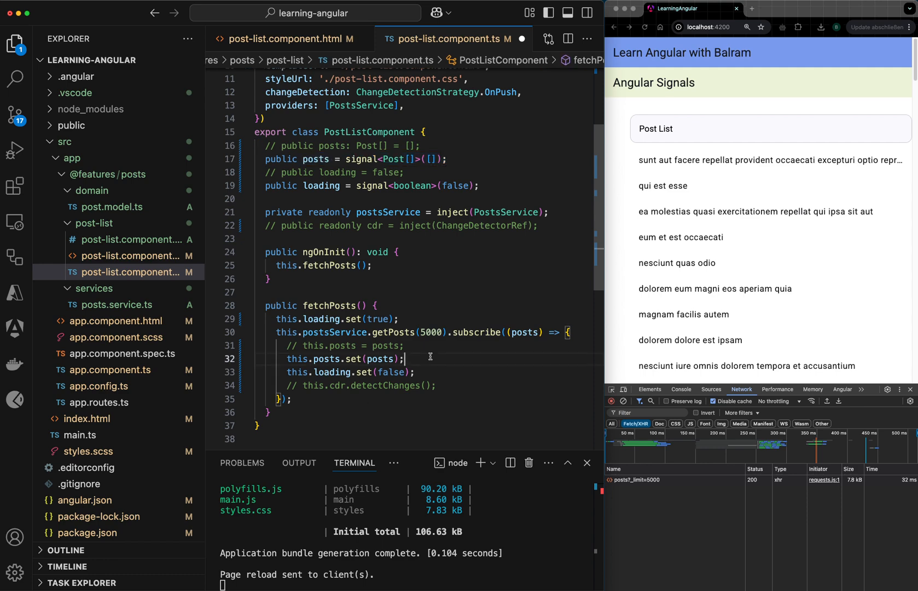
Delete the extra // public posts: Post[] = []; line and review the .css, .html and .ts files.
{"action": "left_click", "coordinate": [134, 239]}
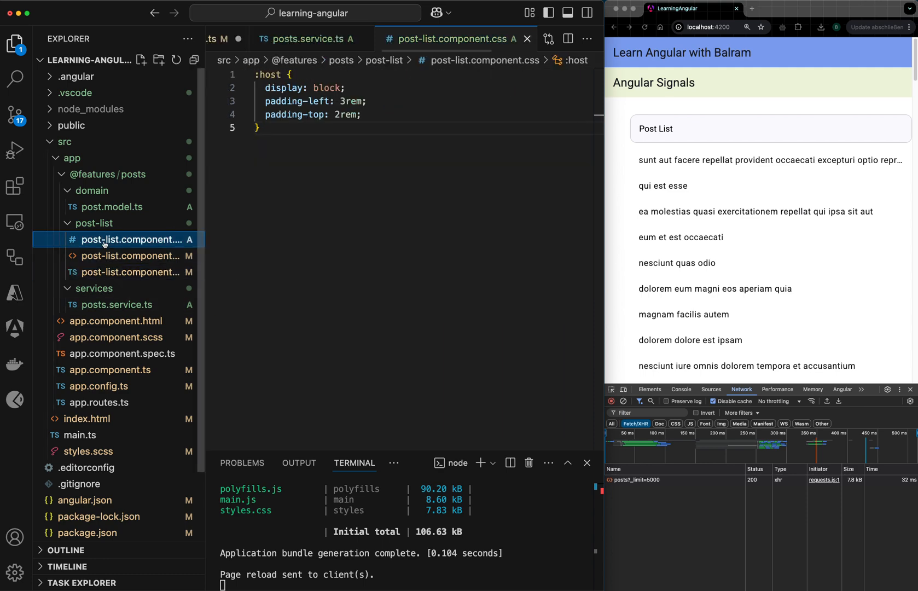
{"action": "left_click", "coordinate": [130, 256]}
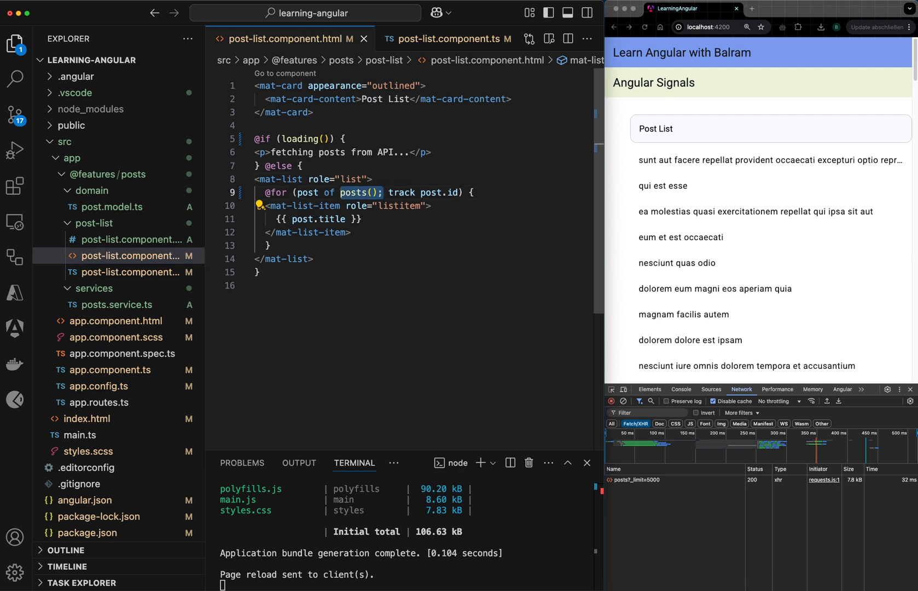
{"action": "left_click", "coordinate": [130, 239]}
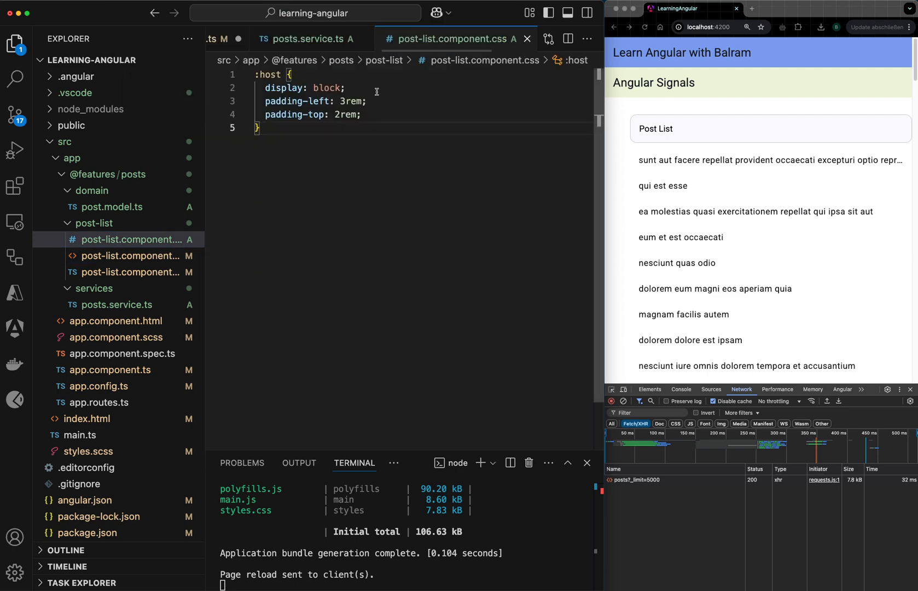
{"action": "left_click", "coordinate": [130, 272]}
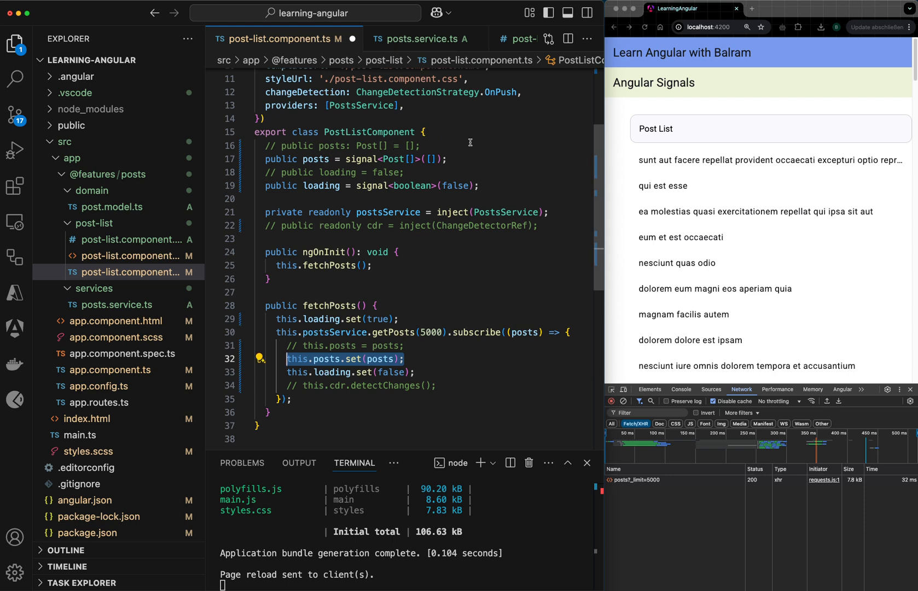